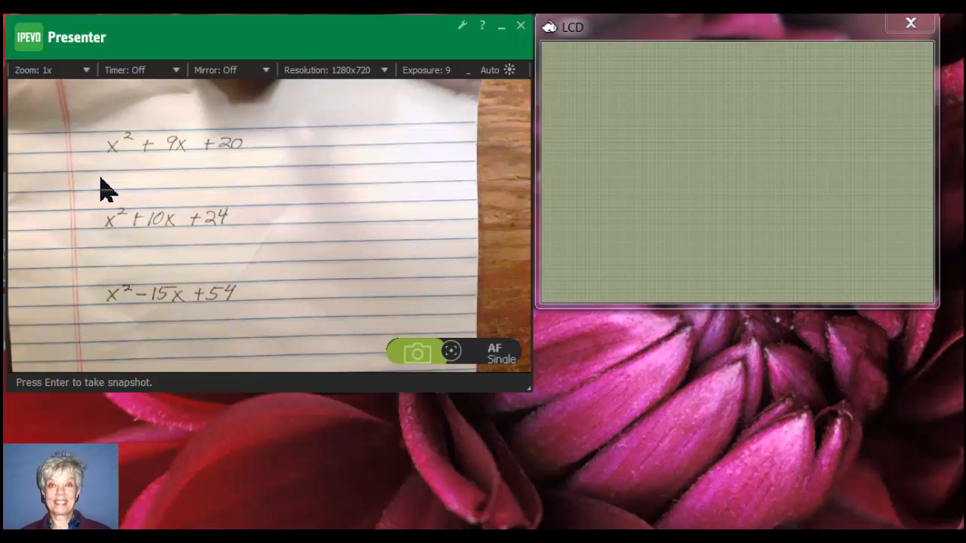
{"action": "mouse_move", "coordinate": [113, 311]}
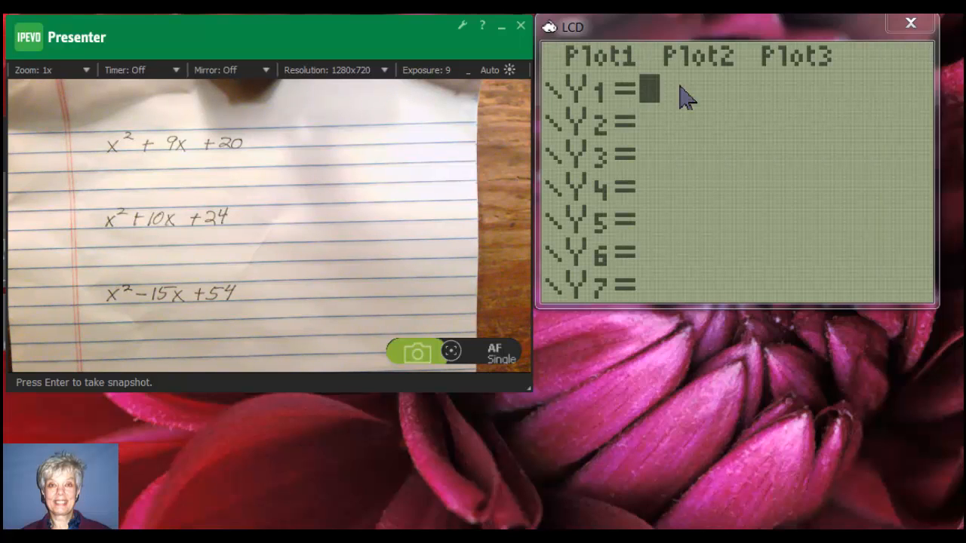
{"action": "mouse_move", "coordinate": [710, 106]}
{"action": "type", "text": "20"}
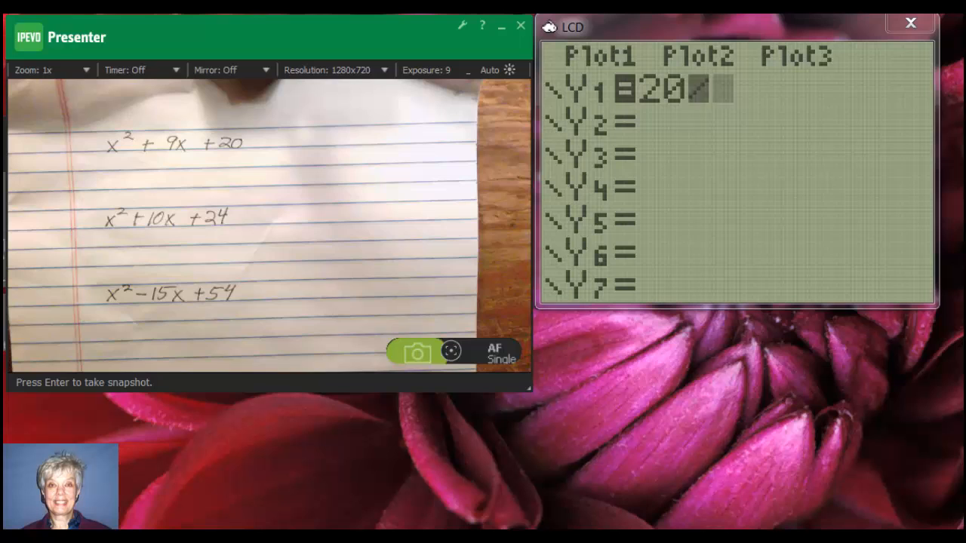
- Enter Y1 = 20/X and Y2 = X + 20/X in the Y= editor
{"action": "type", "text": "X"}
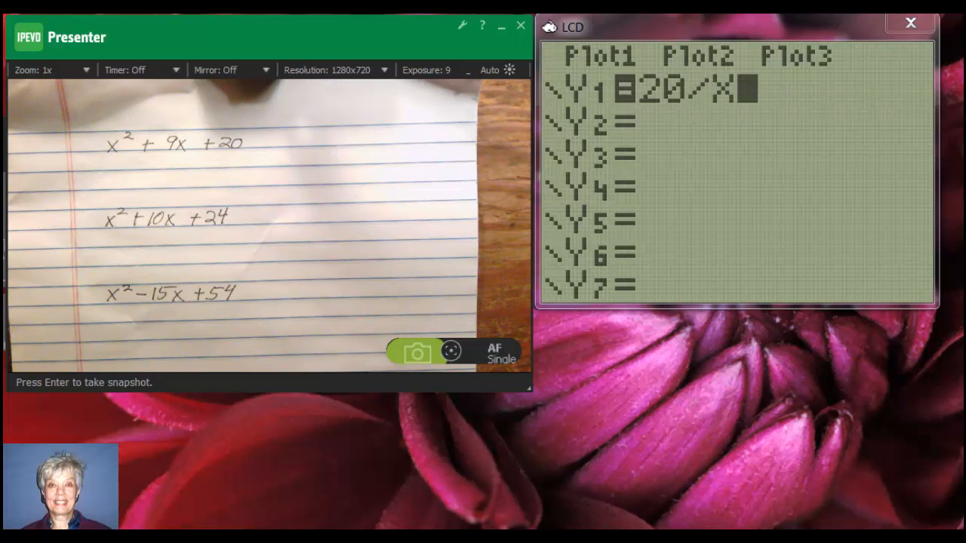
{"action": "key", "text": "Enter"}
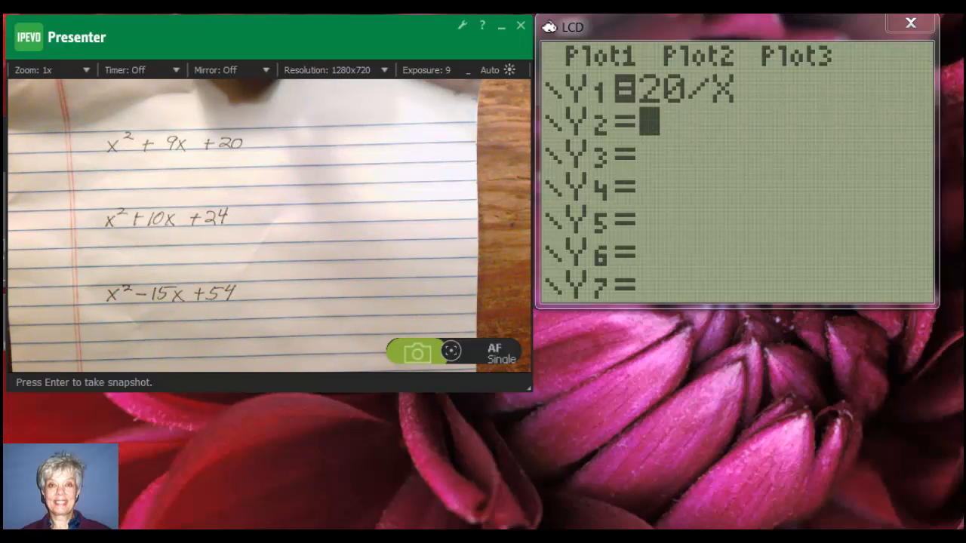
{"action": "type", "text": "X"}
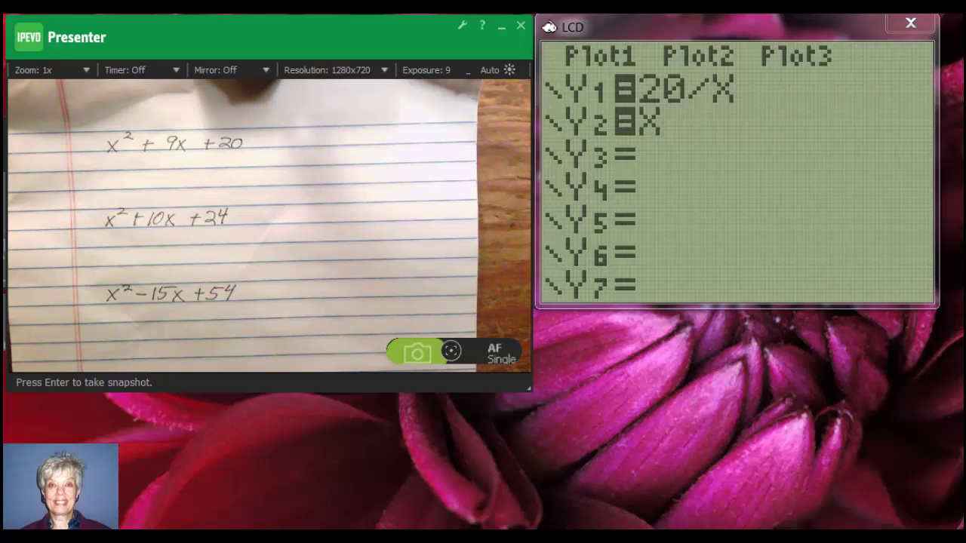
{"action": "type", "text": "+"}
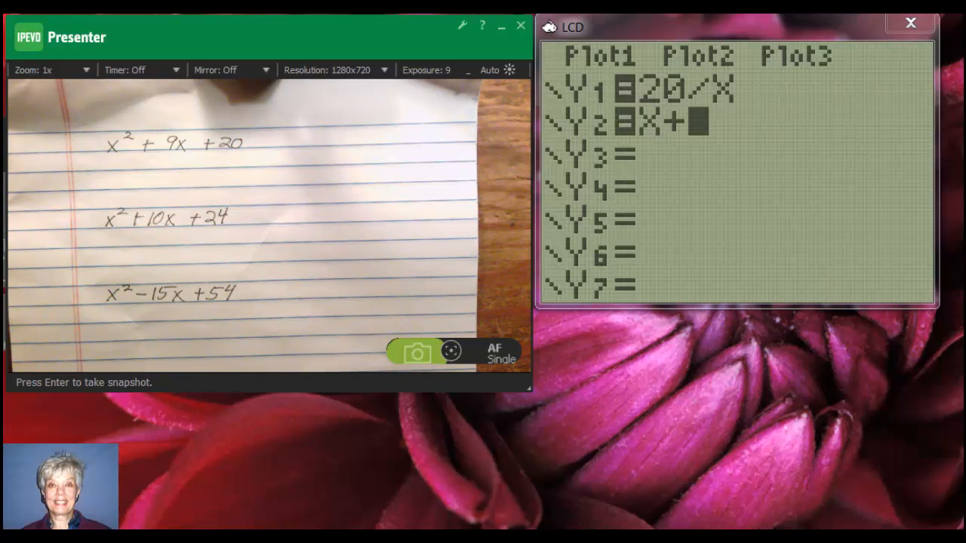
{"action": "type", "text": "20"}
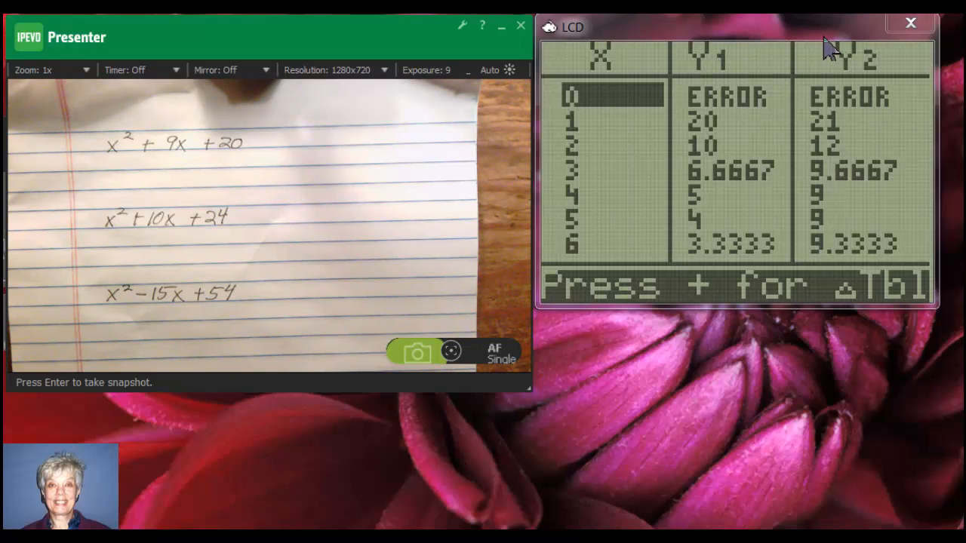
{"action": "mouse_move", "coordinate": [833, 205]}
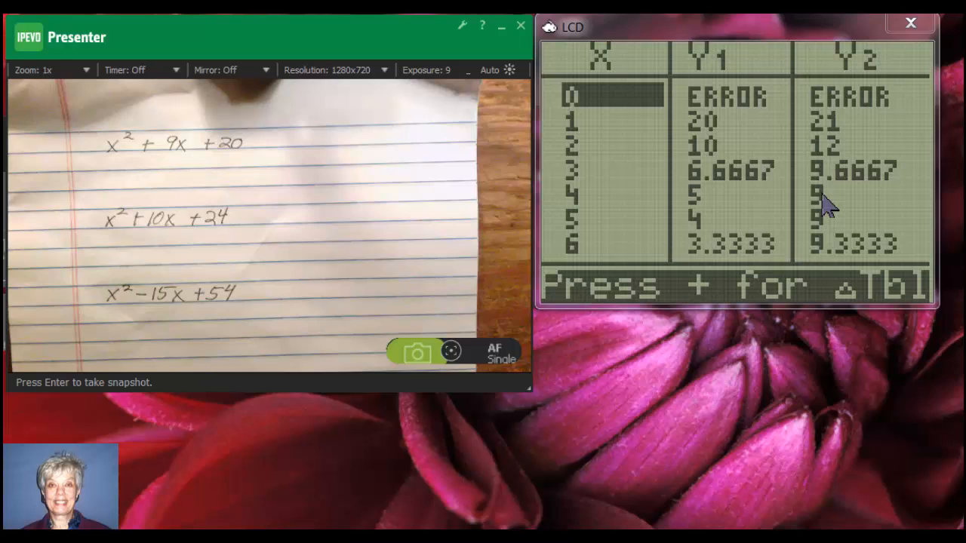
{"action": "mouse_move", "coordinate": [737, 210]}
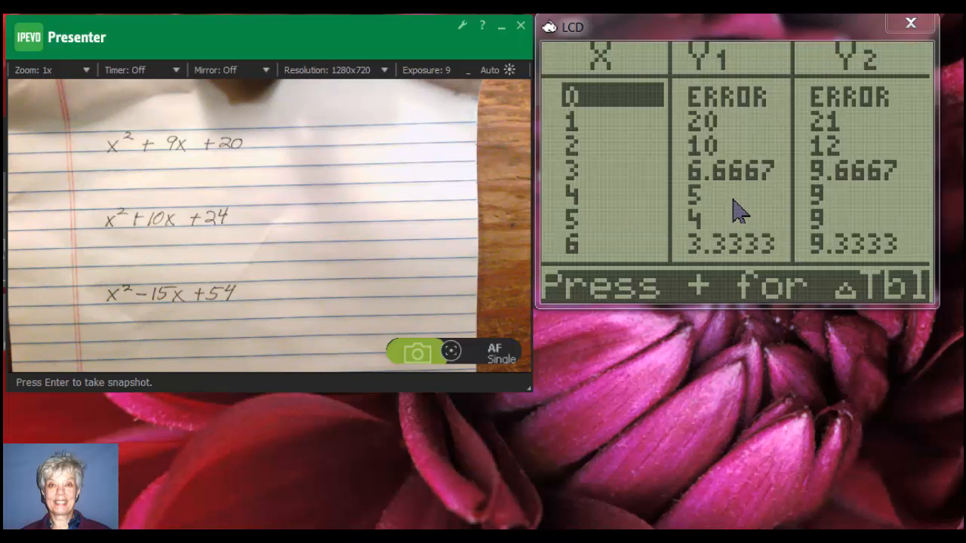
{"action": "mouse_move", "coordinate": [830, 214]}
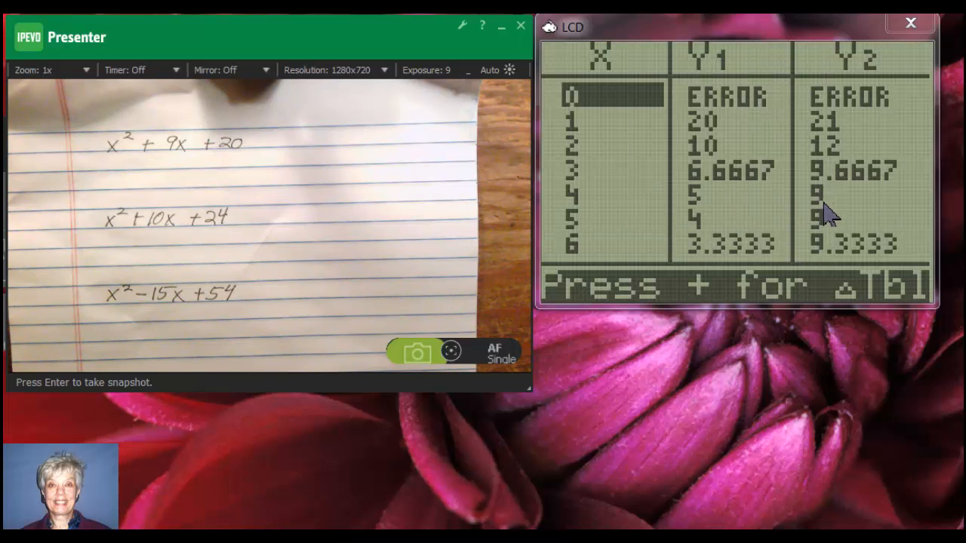
{"action": "mouse_move", "coordinate": [583, 205]}
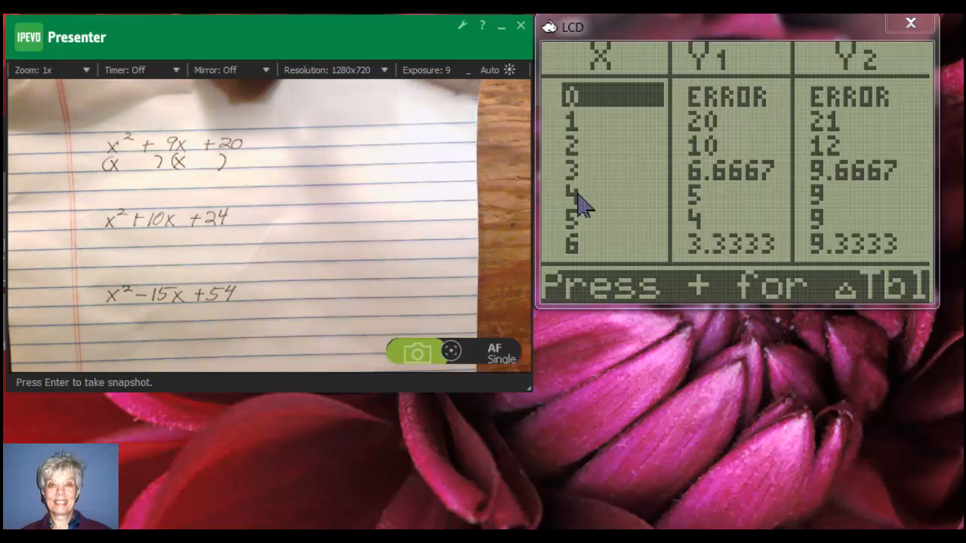
{"action": "mouse_move", "coordinate": [822, 180]}
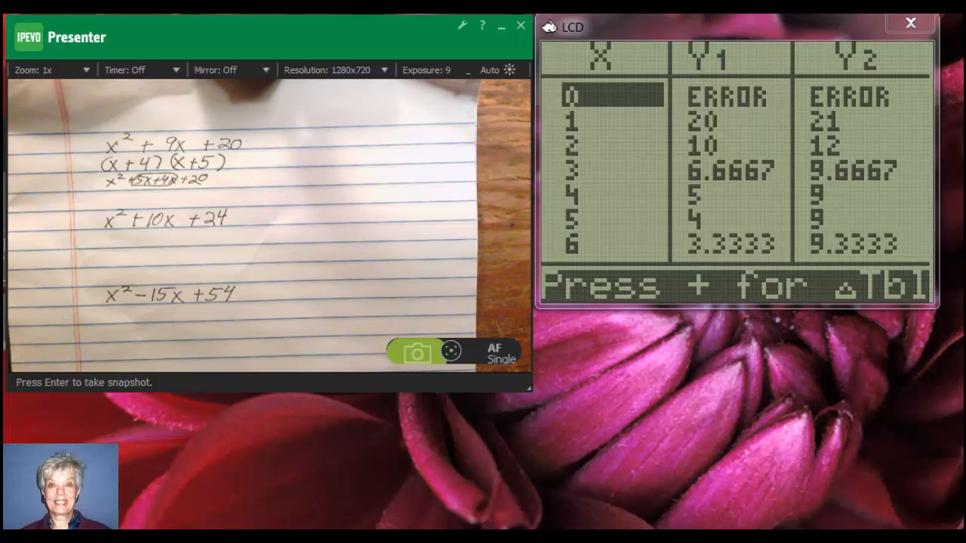
{"action": "mouse_move", "coordinate": [226, 241]}
{"action": "type", "text": "X"}
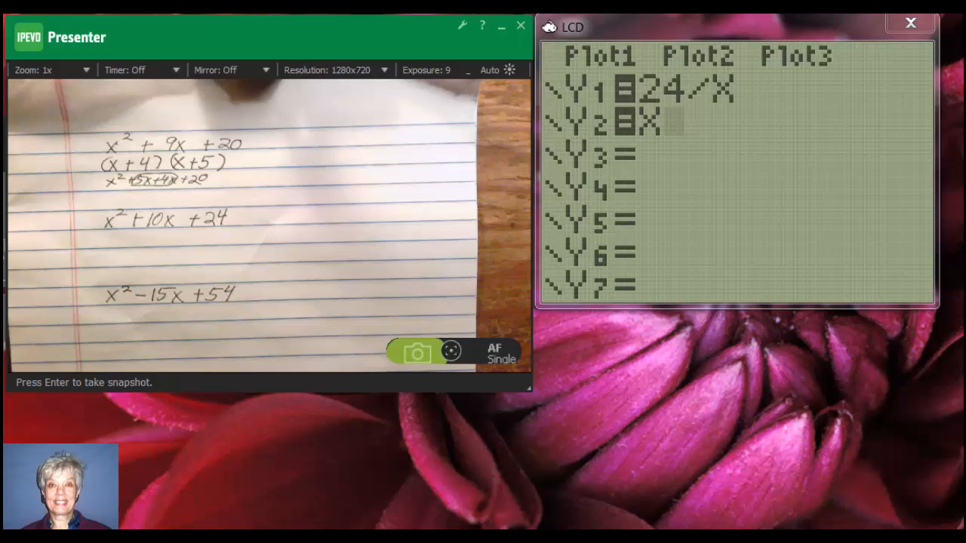
- Finish Y2 as X + 24/X for the second trinomial
{"action": "type", "text": "+24/"}
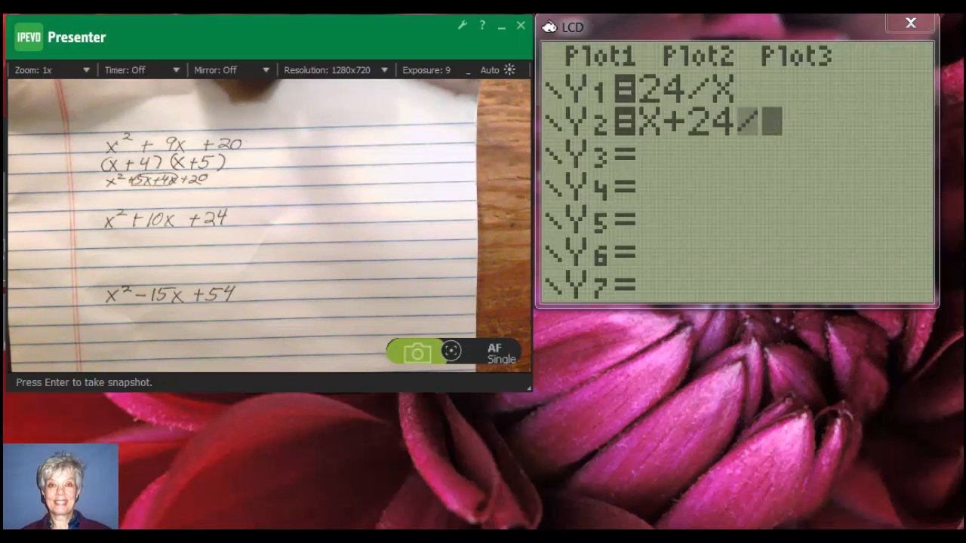
{"action": "type", "text": "X"}
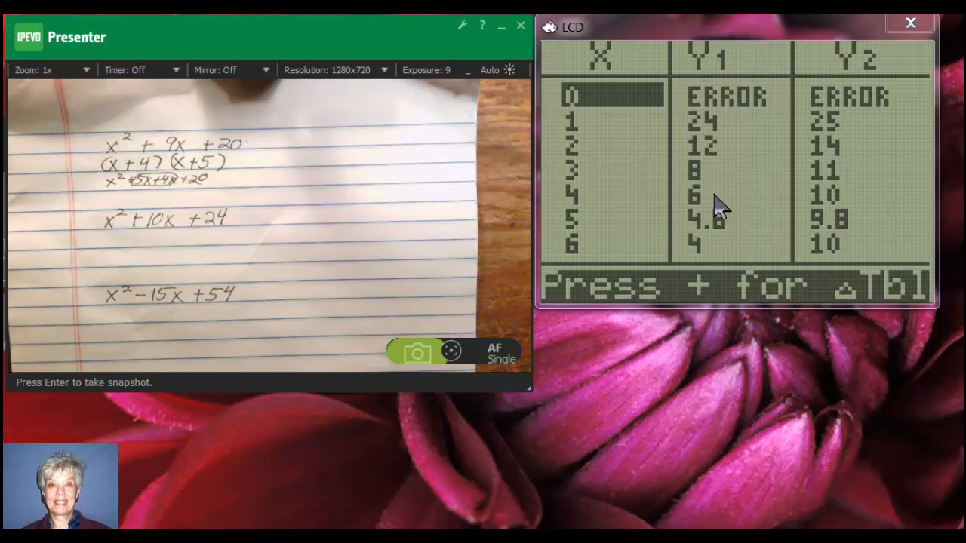
{"action": "mouse_move", "coordinate": [701, 214]}
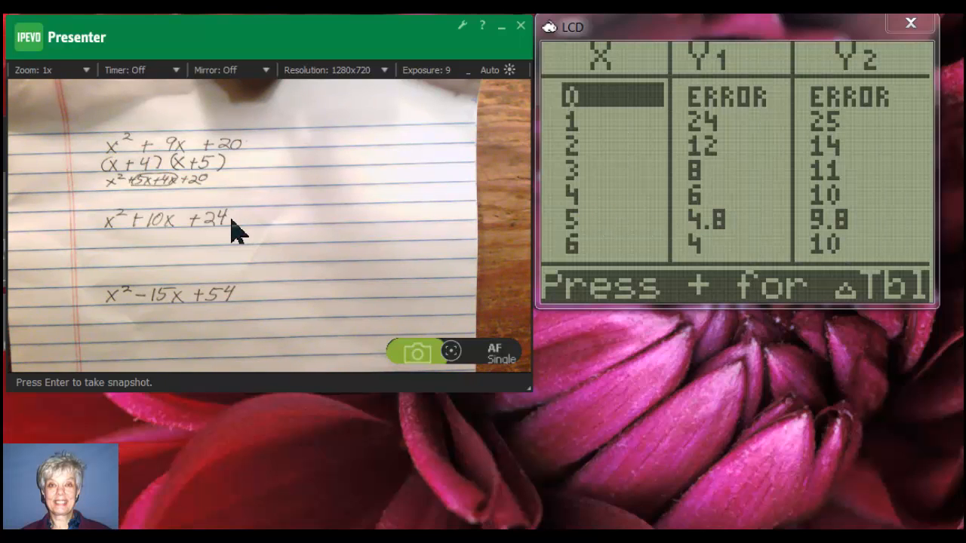
{"action": "mouse_move", "coordinate": [536, 239]}
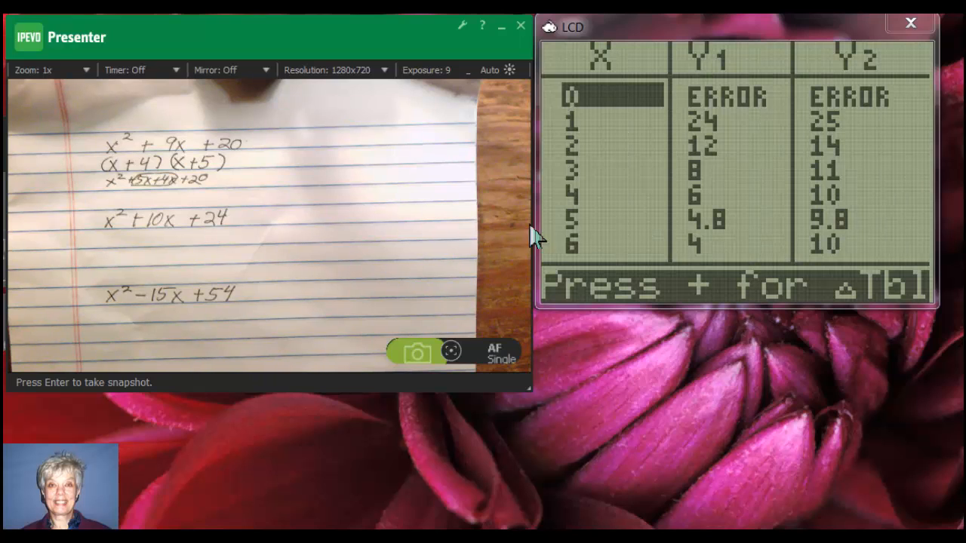
{"action": "mouse_move", "coordinate": [868, 219]}
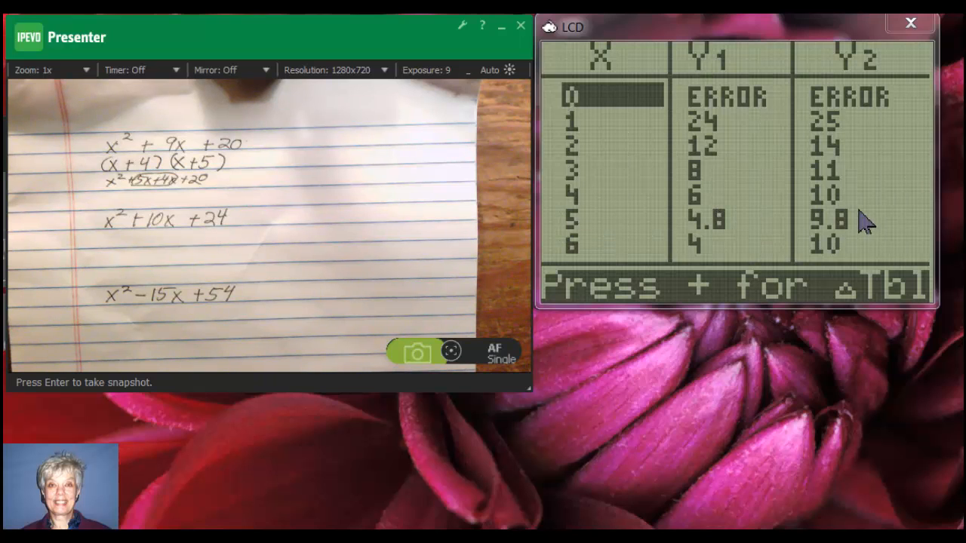
{"action": "mouse_move", "coordinate": [849, 214]}
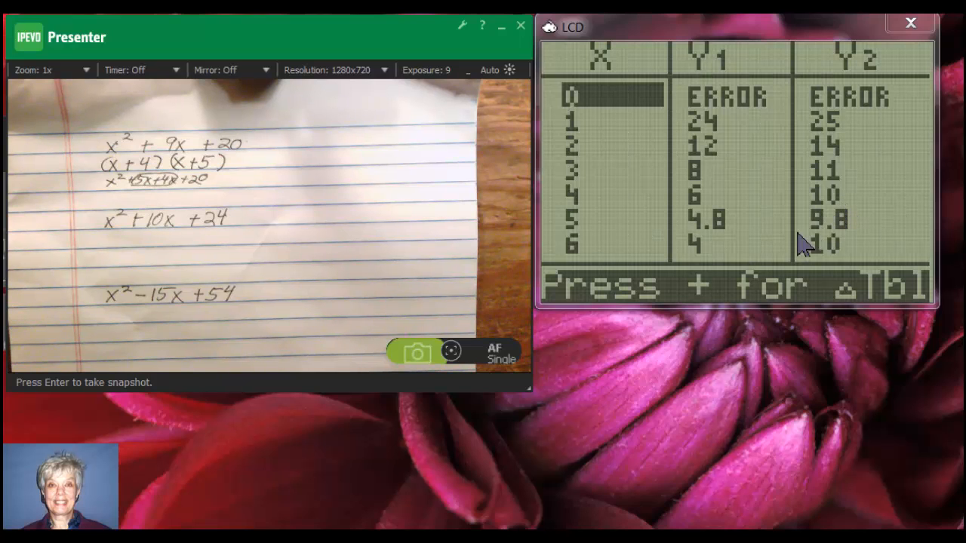
{"action": "mouse_move", "coordinate": [112, 256]}
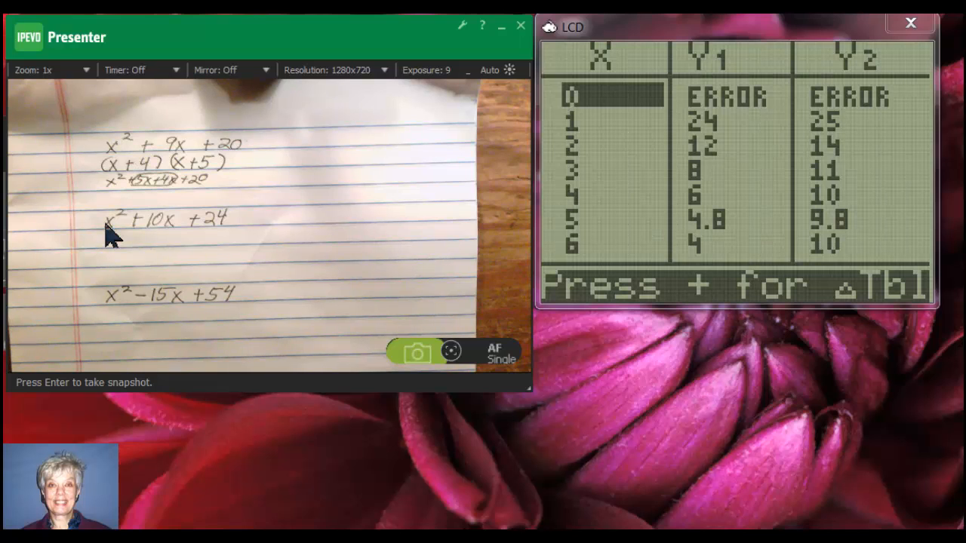
{"action": "mouse_move", "coordinate": [241, 244]}
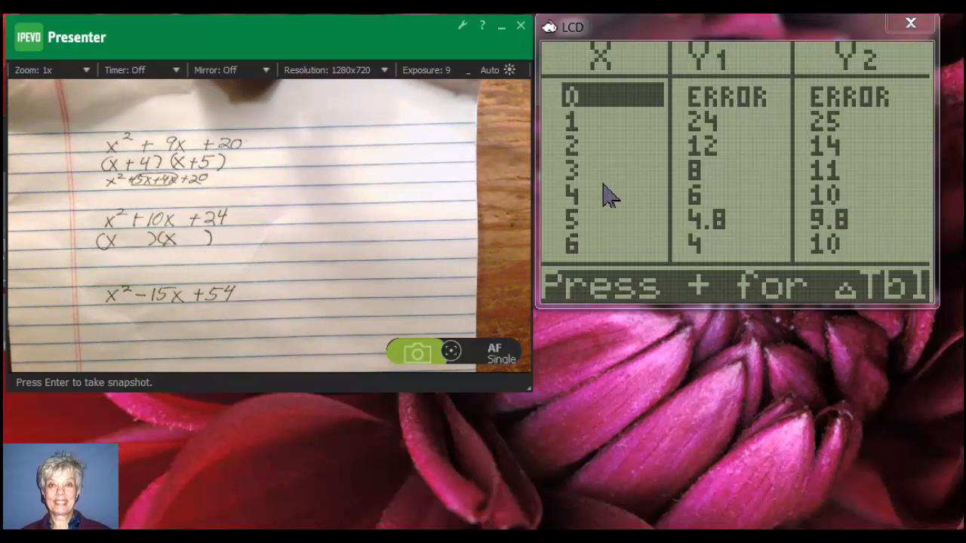
{"action": "mouse_move", "coordinate": [824, 215]}
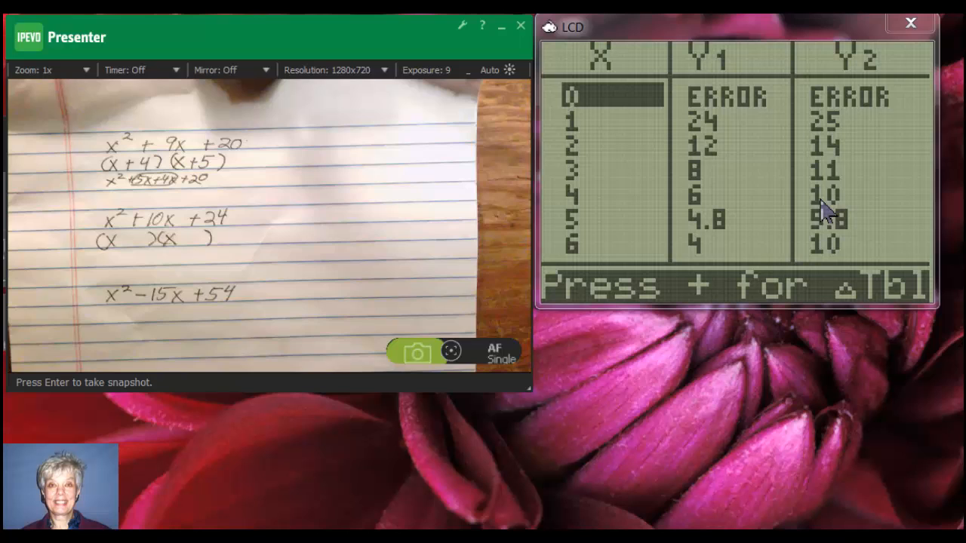
{"action": "mouse_move", "coordinate": [677, 210]}
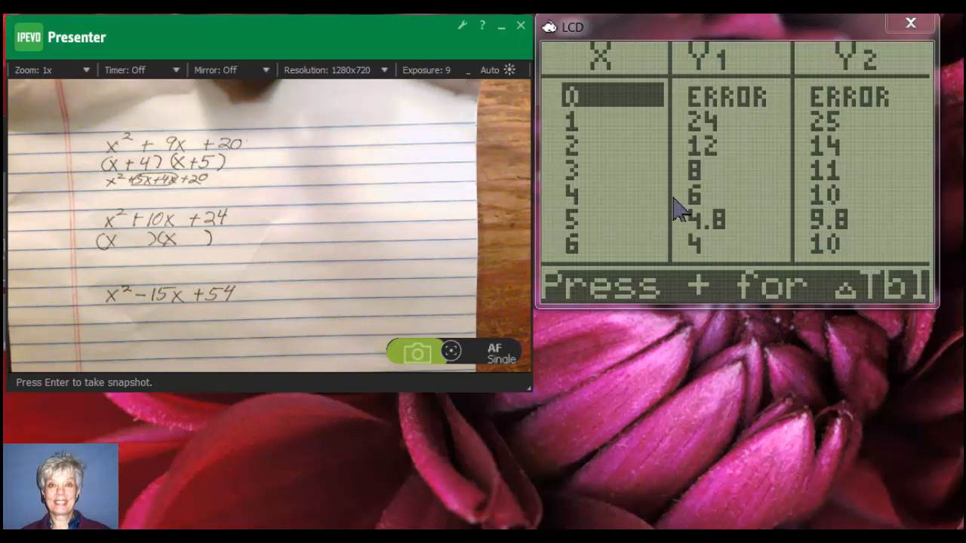
{"action": "mouse_move", "coordinate": [692, 218]}
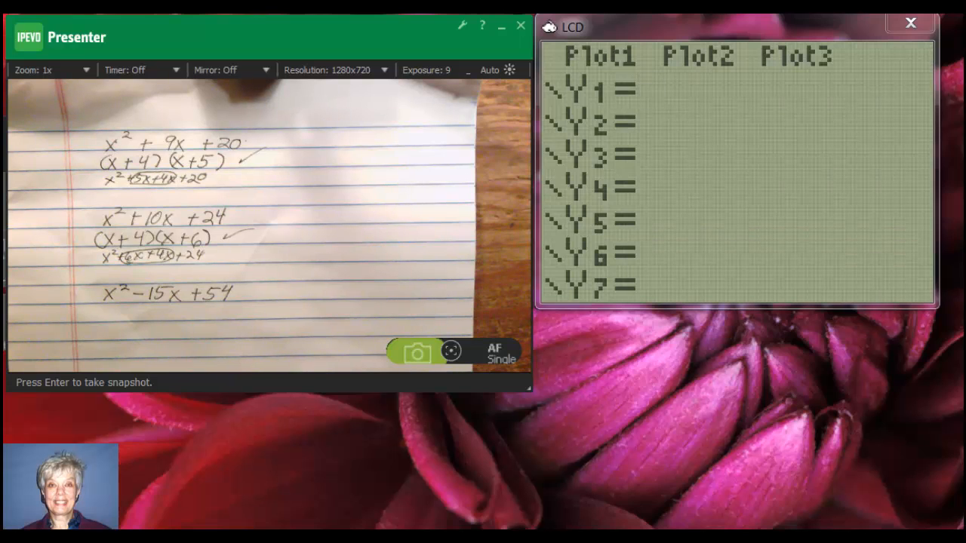
- Enter Y1 = 54/X and Y2 = X + 54/X in the Y= editor
{"action": "type", "text": "854"}
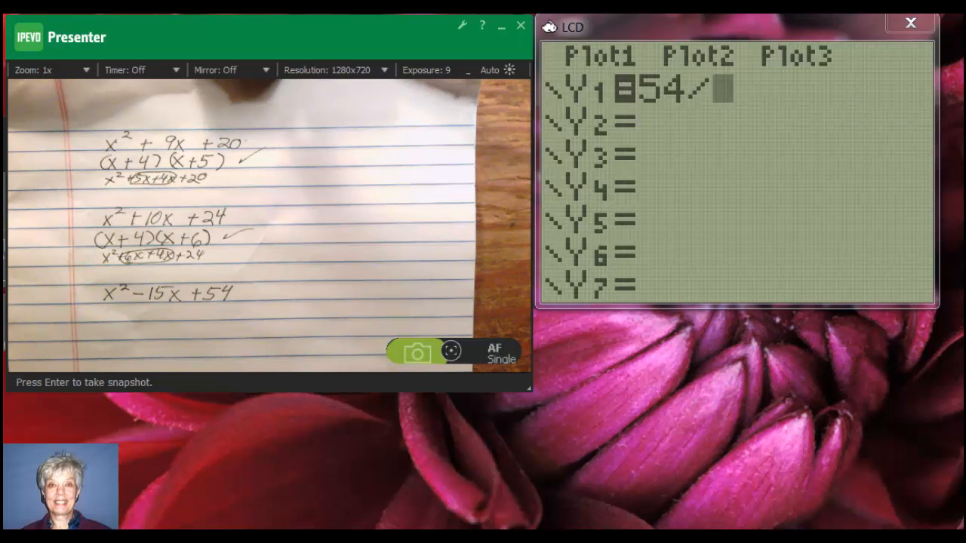
{"action": "type", "text": "X"}
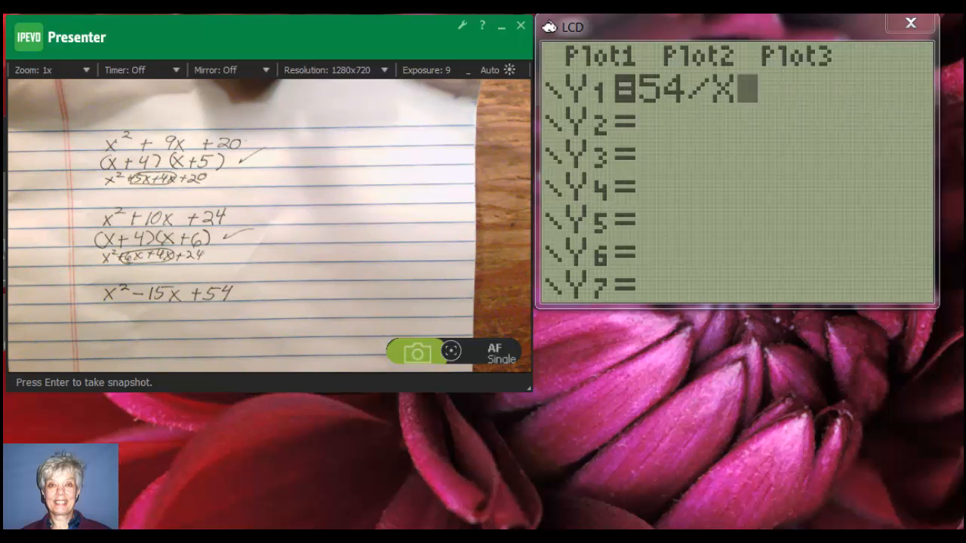
{"action": "key", "text": "Enter"}
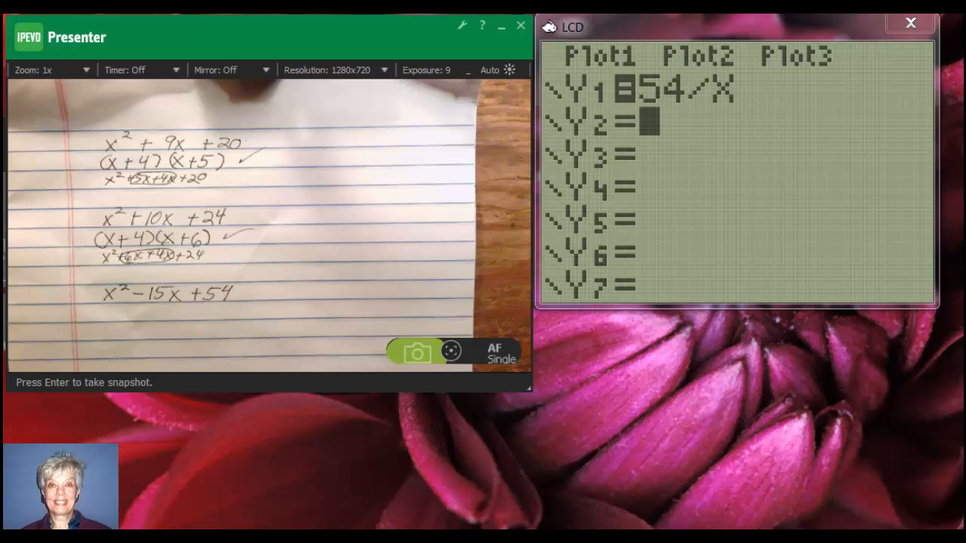
{"action": "type", "text": "X+"}
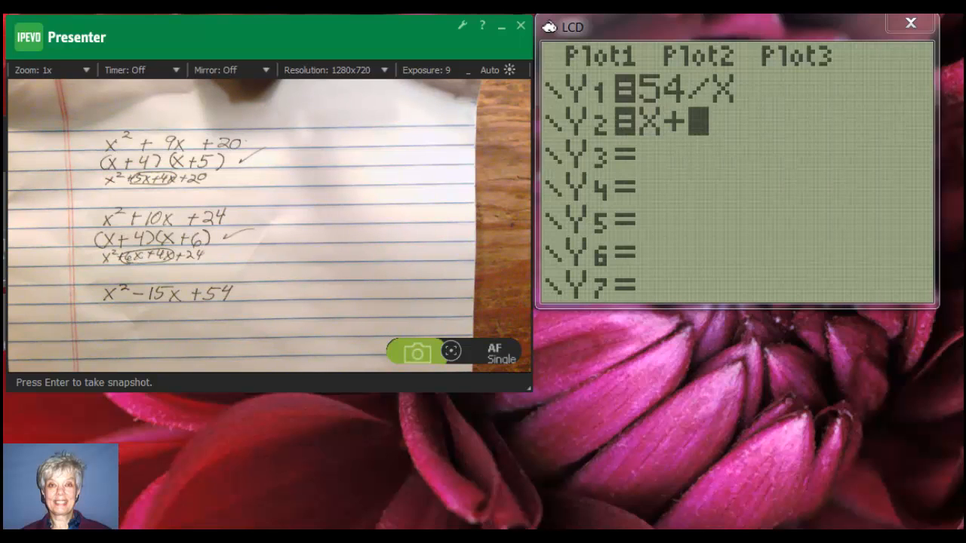
{"action": "type", "text": "54"}
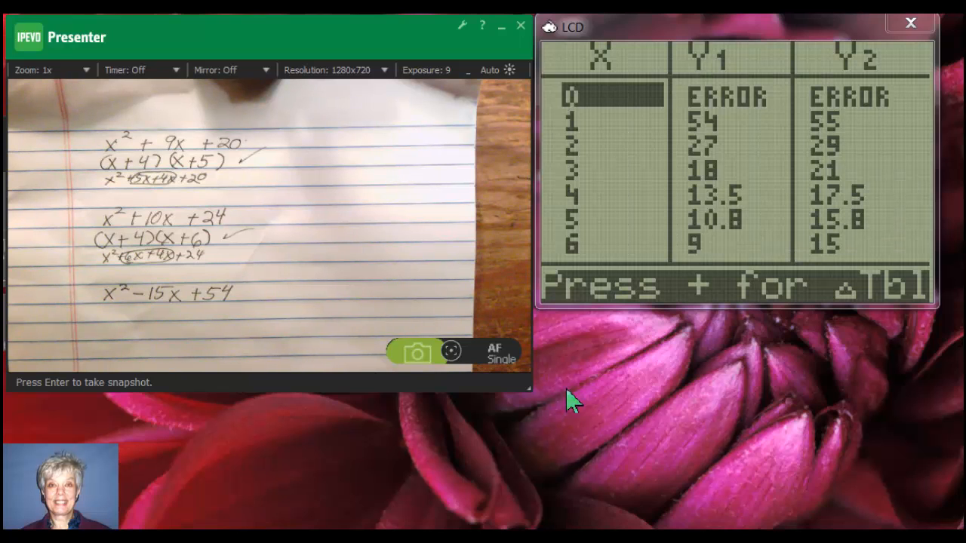
{"action": "mouse_move", "coordinate": [441, 408]}
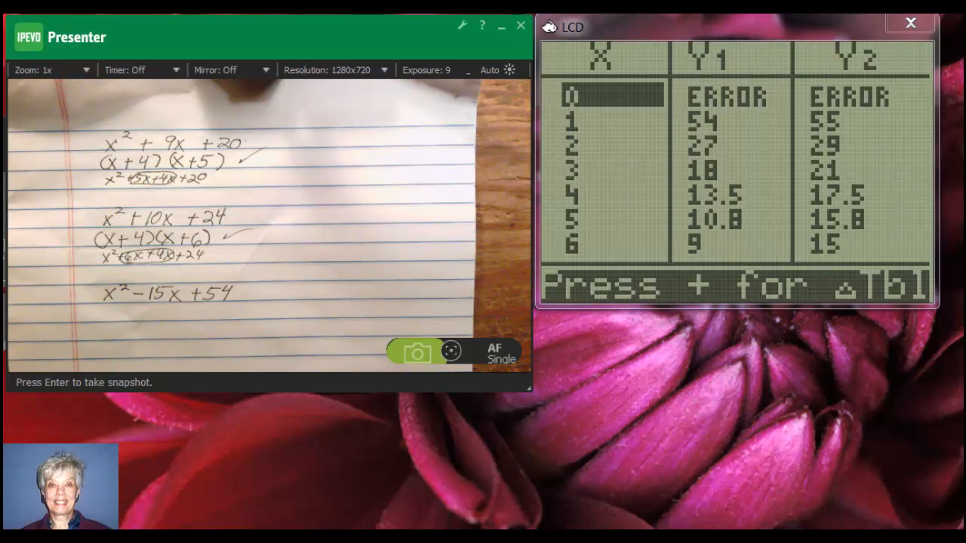
{"action": "mouse_move", "coordinate": [817, 249]}
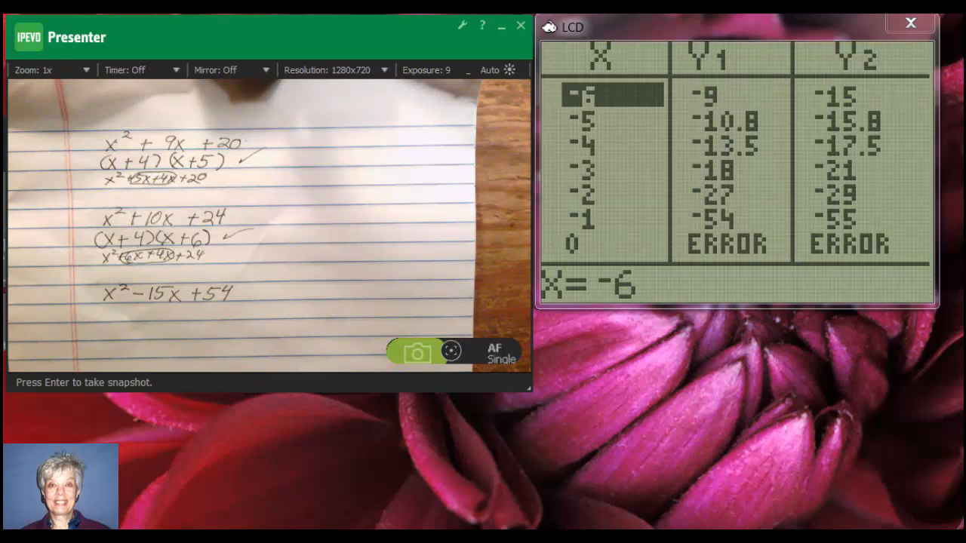
{"action": "mouse_move", "coordinate": [828, 97]}
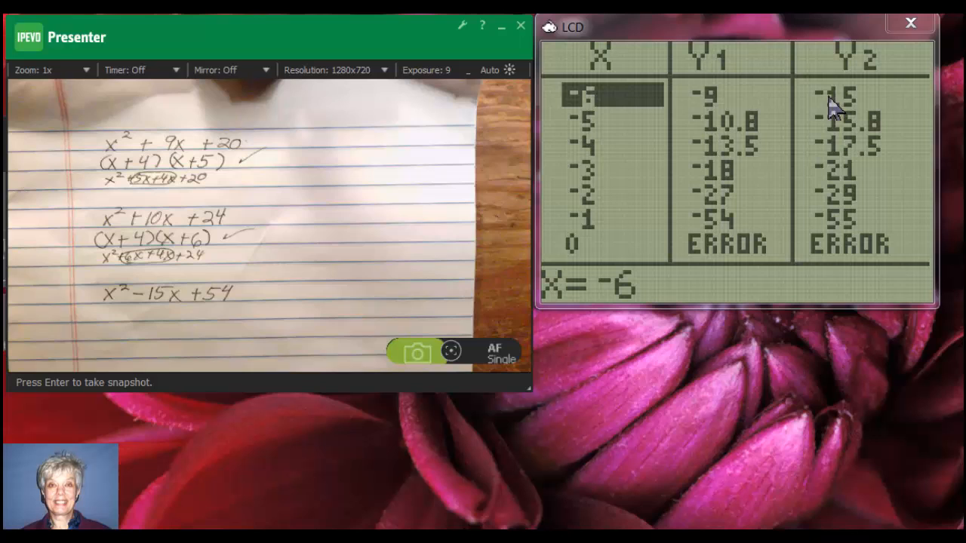
{"action": "mouse_move", "coordinate": [706, 118]}
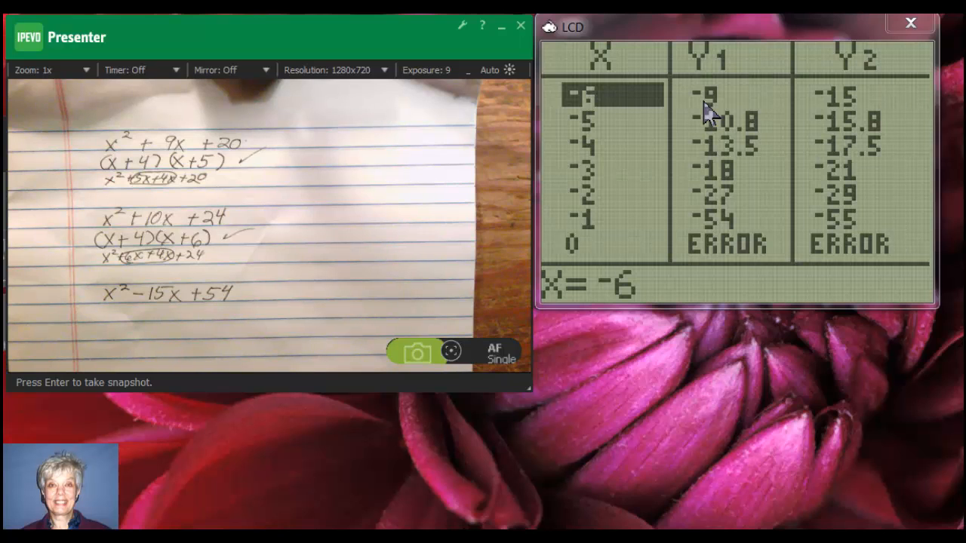
{"action": "mouse_move", "coordinate": [105, 312]}
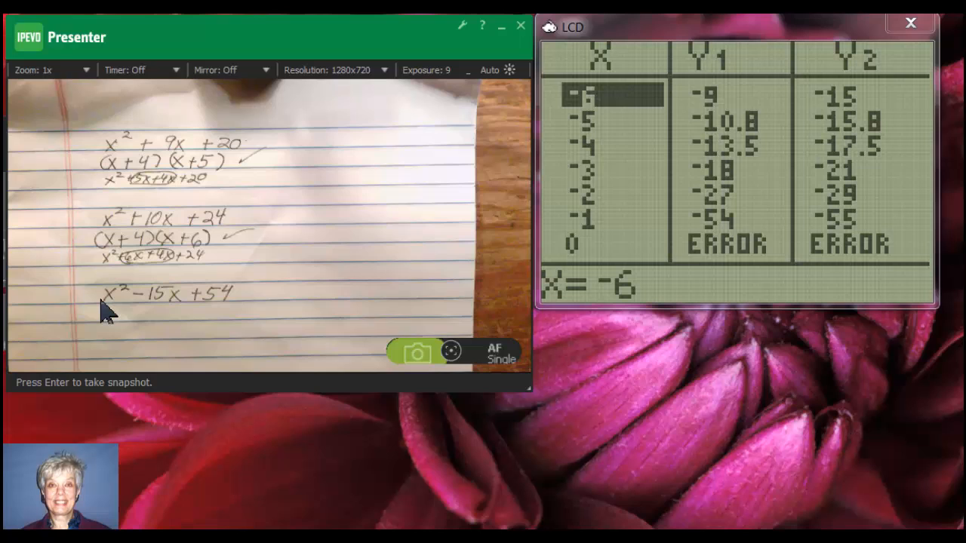
{"action": "mouse_move", "coordinate": [833, 108]}
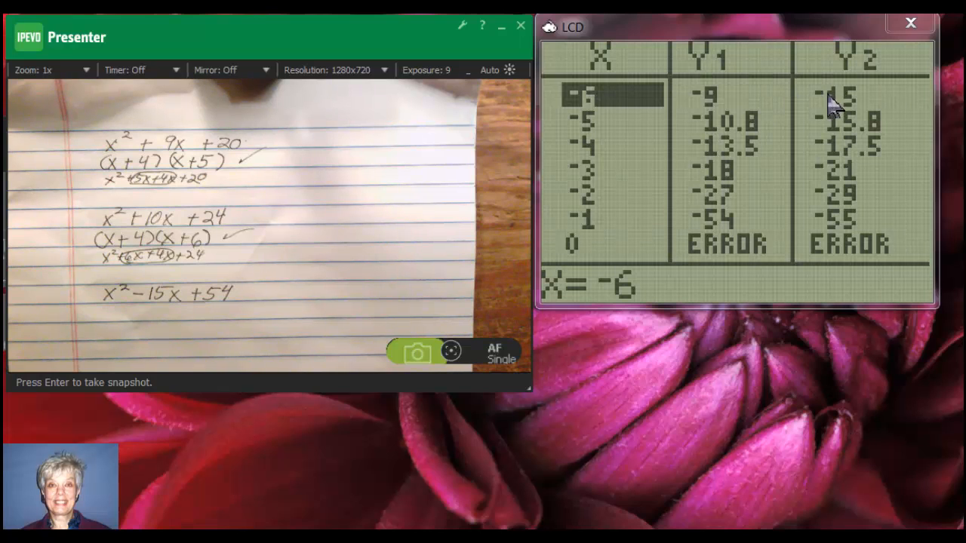
{"action": "mouse_move", "coordinate": [888, 104]}
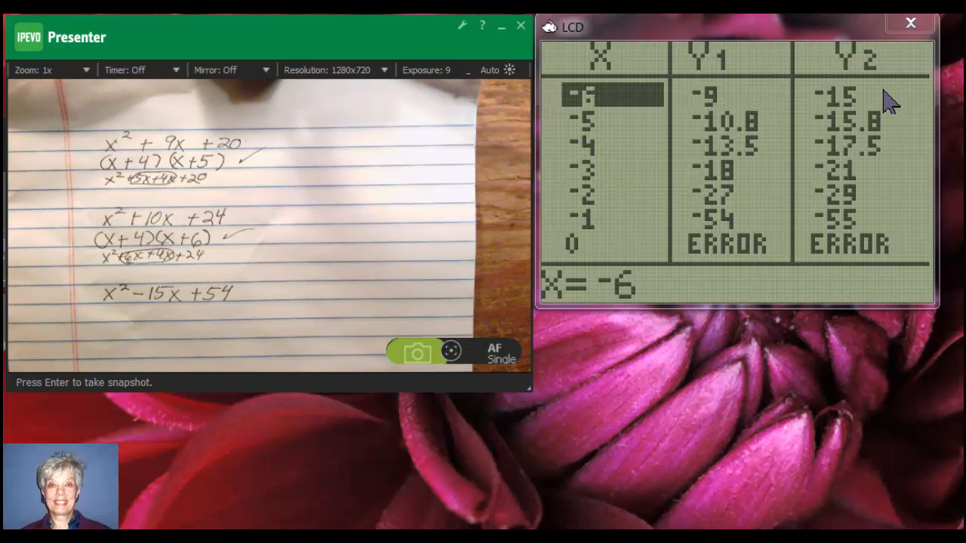